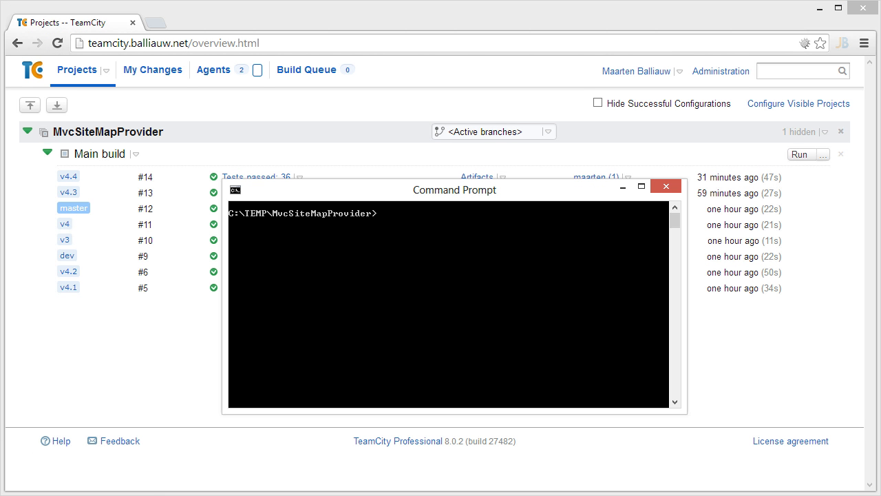
Step: Create the local branch feature-awesome with git checkout -b and push it to origin
type("git checkout")
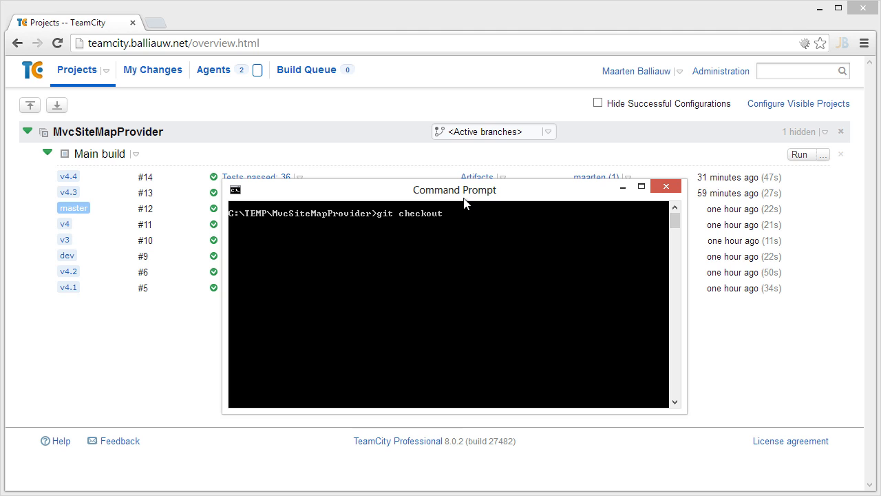
type("-b feature-awesome")
type("gi")
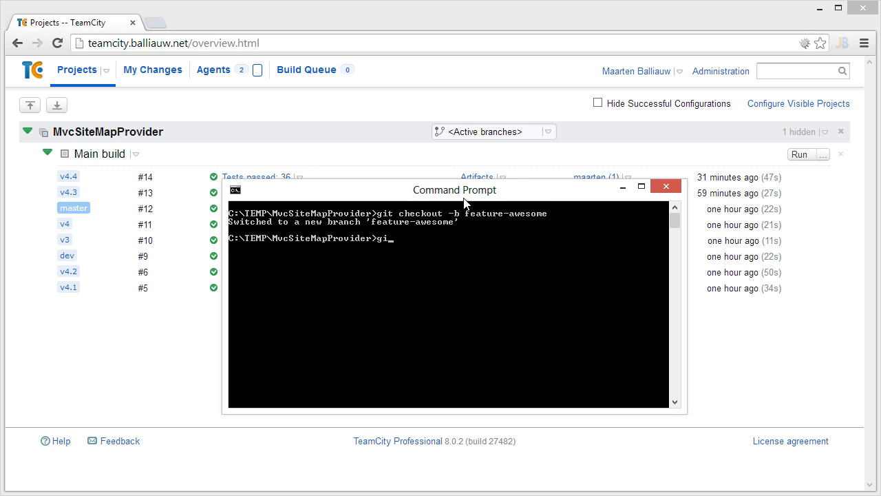
type("t")
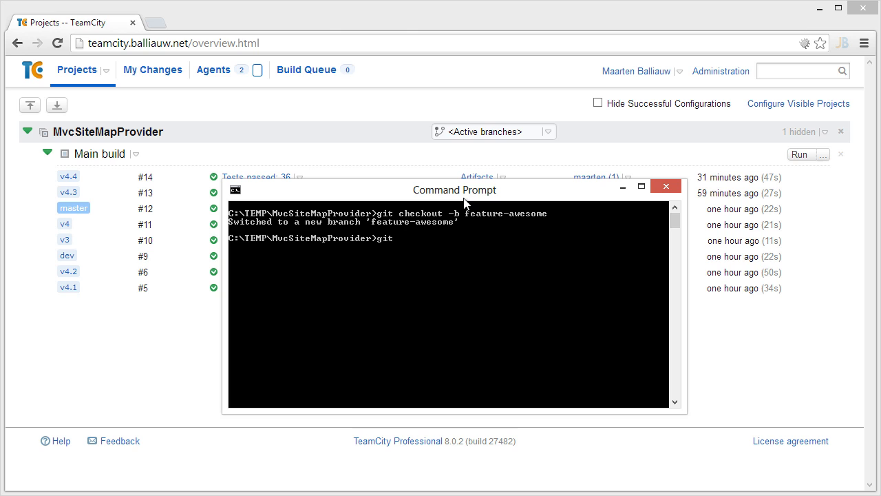
type("push origin feature")
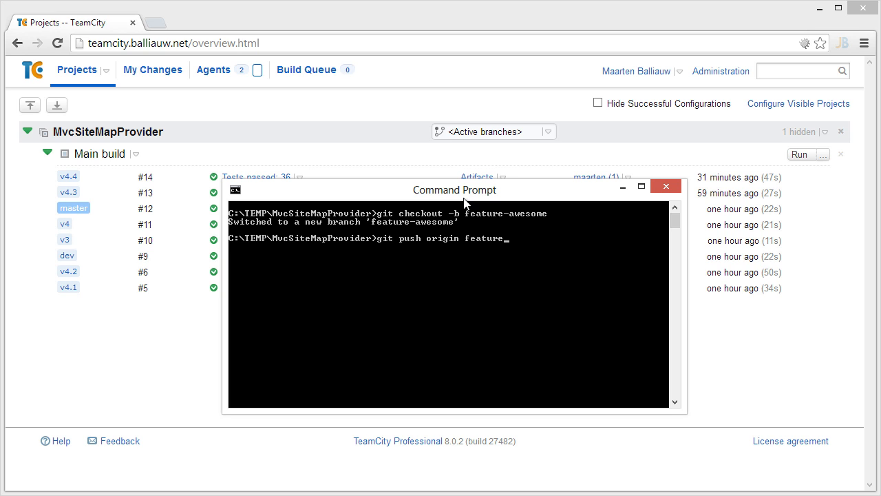
type("awesome")
type("maartenba")
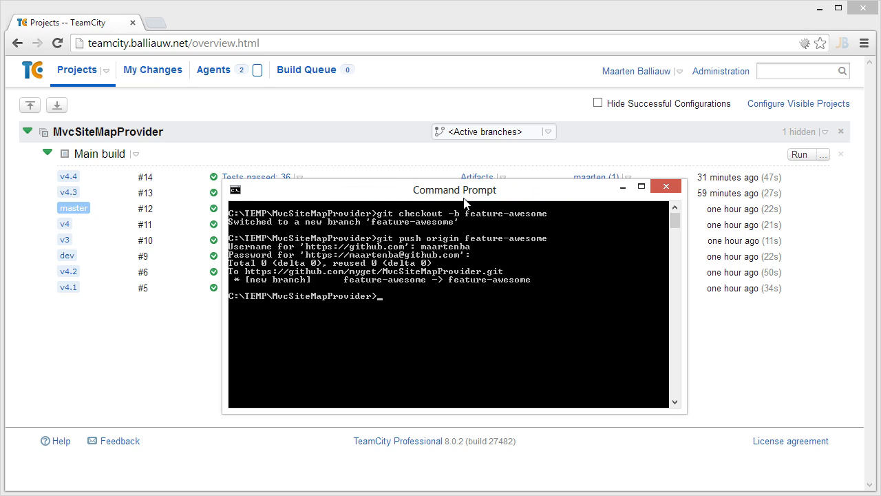
Step: Check build #15 for feature-awesome in the overview, then go to Main build's active branches
left_click(665, 186)
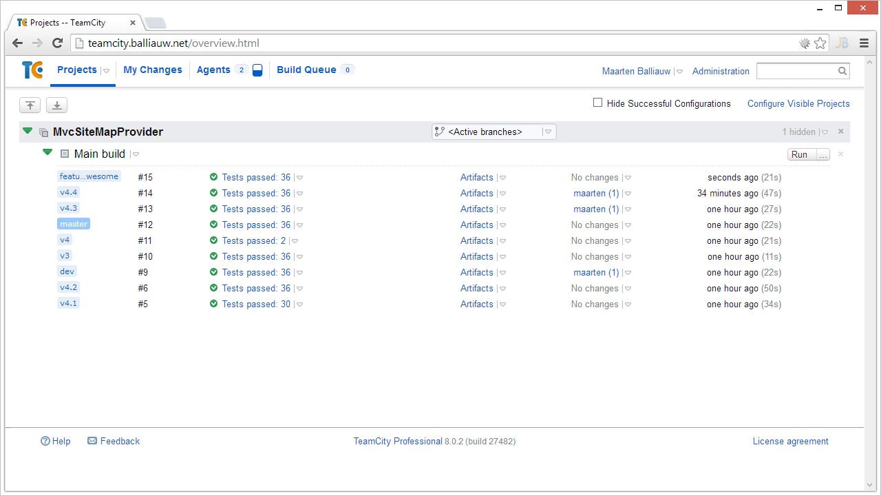
mouse_move(112, 150)
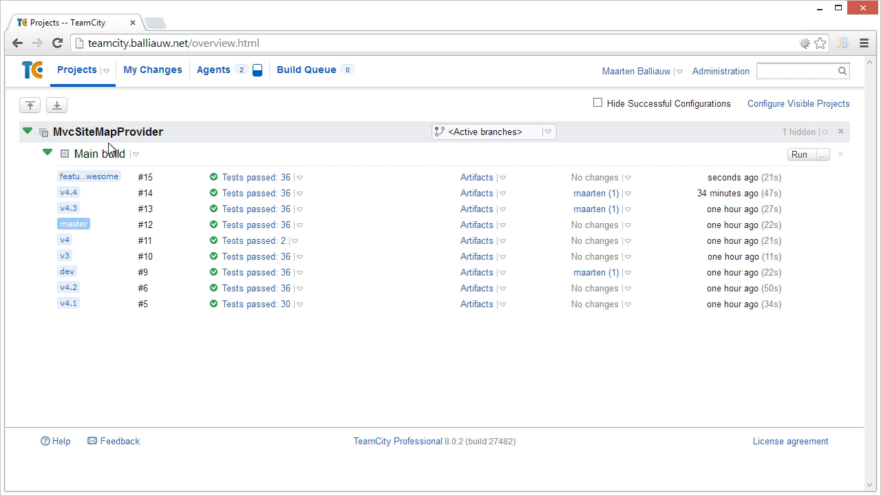
left_click(102, 153)
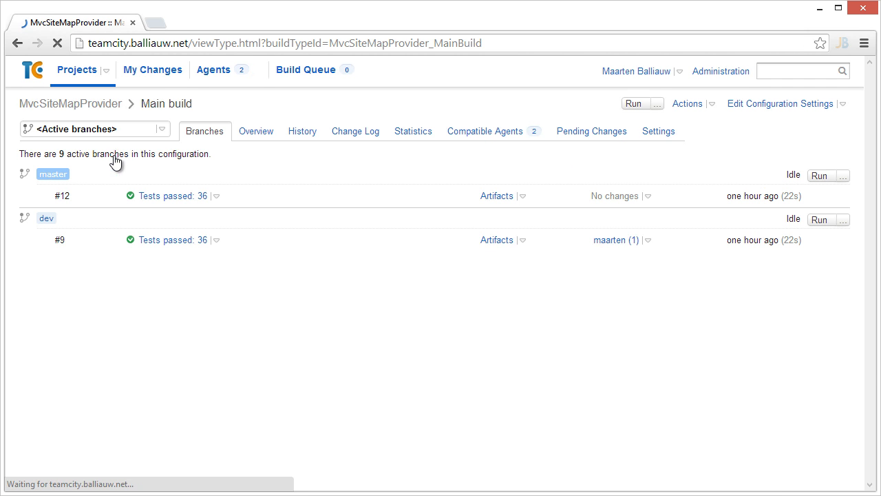
Step: Edit the GitHub - MvcSiteMapProvider VCS root and begin a '-:re' branch specification rule
left_click(780, 104)
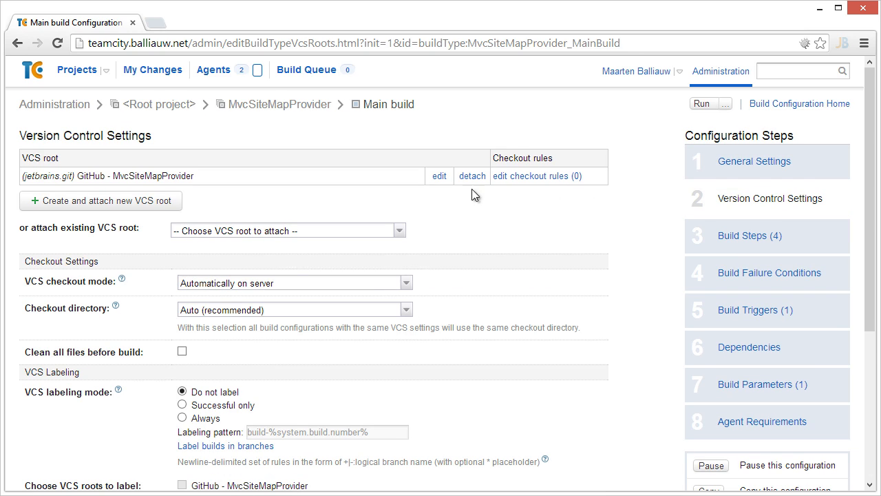
left_click(440, 176)
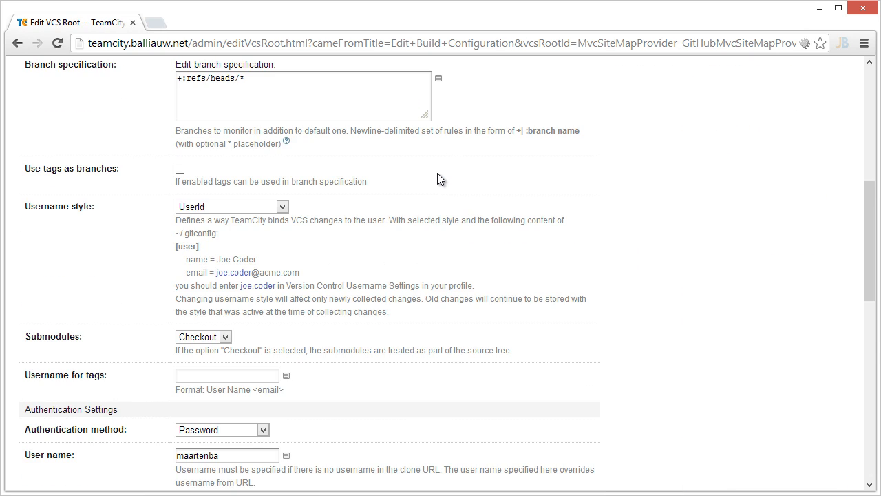
scroll("up", 3)
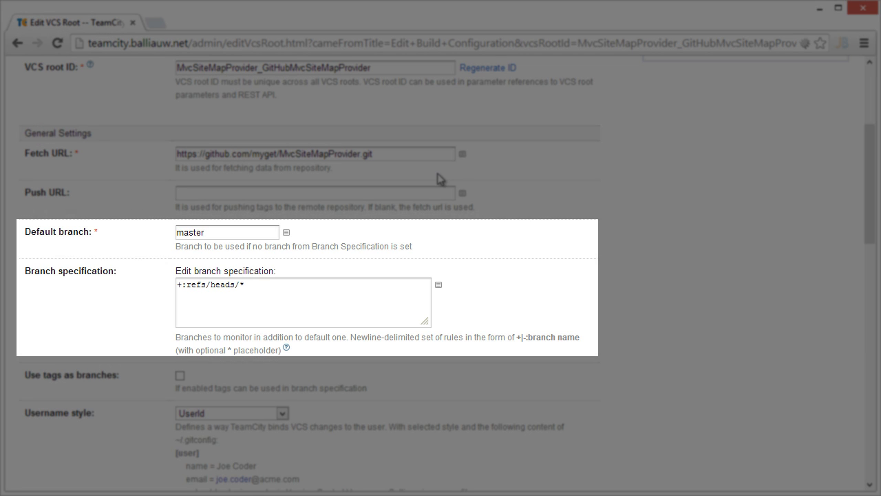
mouse_move(434, 185)
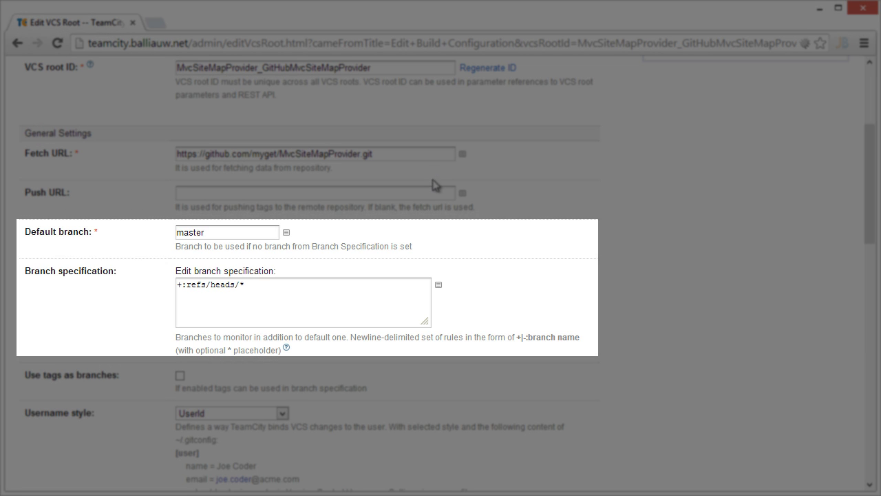
left_click(303, 302)
type("-:re")
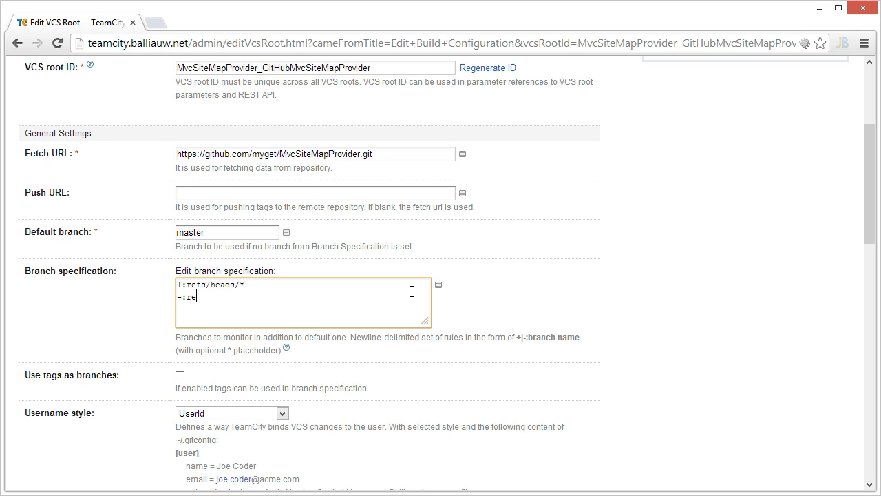
Step: Replace the branch specification with '+:refs/heads/feature-*' and save the VCS root
type("fs/h")
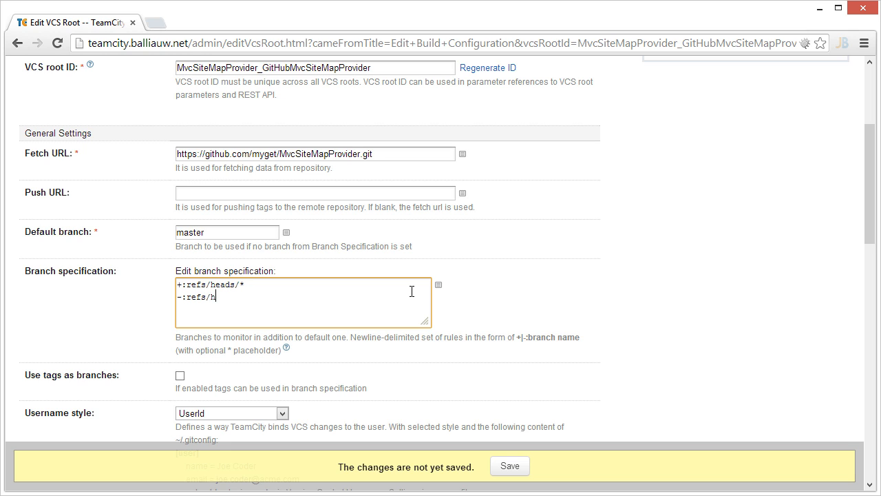
type("eads/v3")
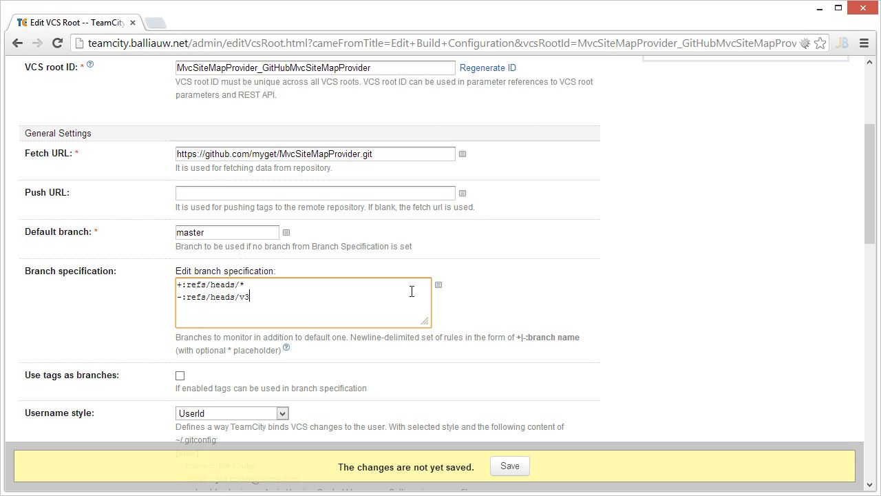
key("ctrl+a")
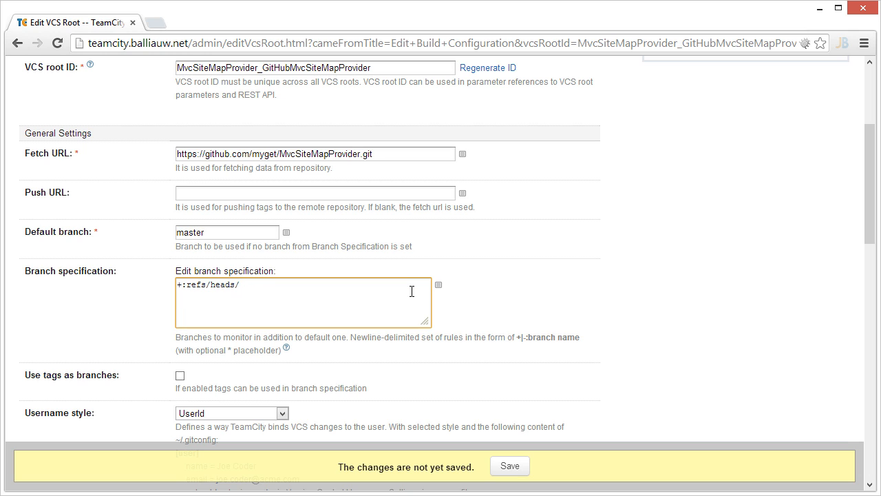
type("feature-")
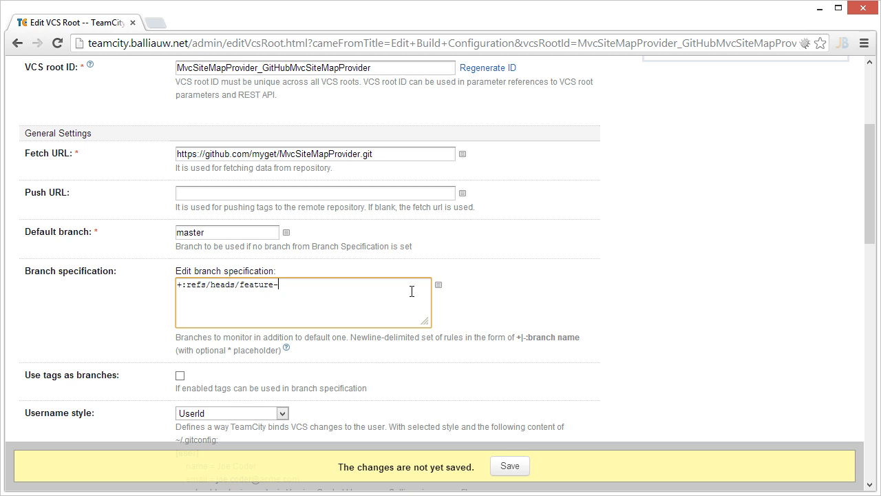
type("*")
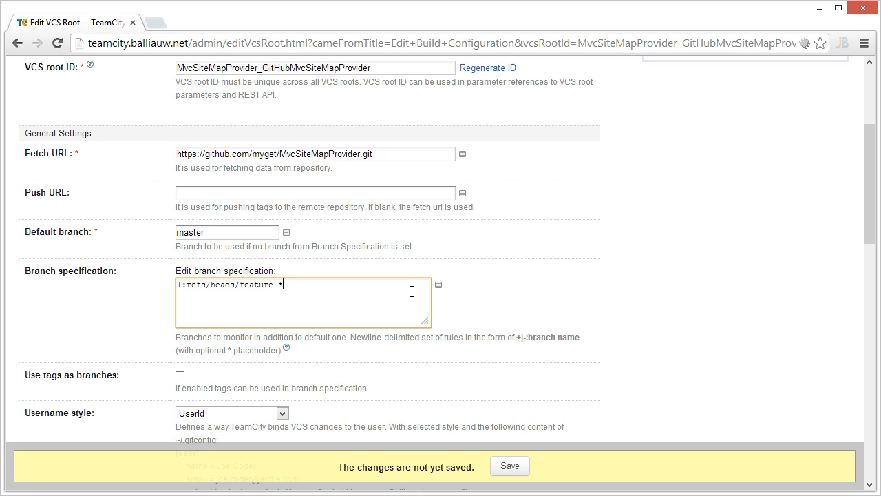
mouse_move(446, 383)
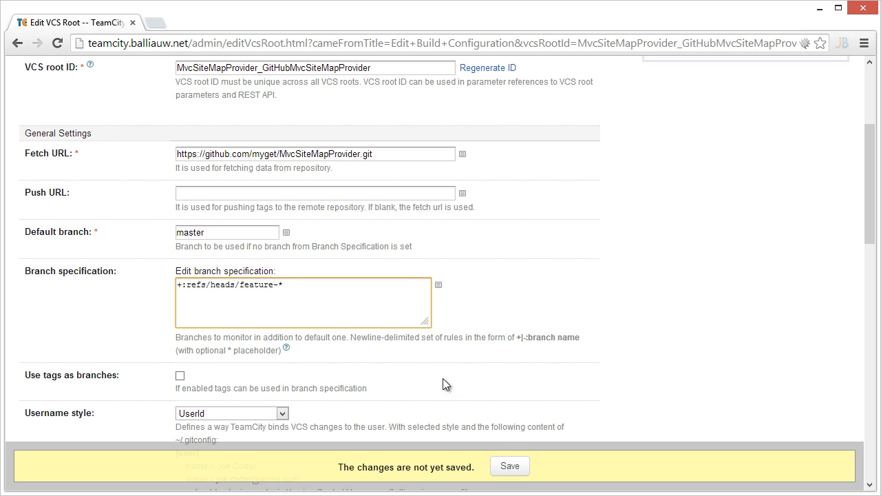
left_click(509, 466)
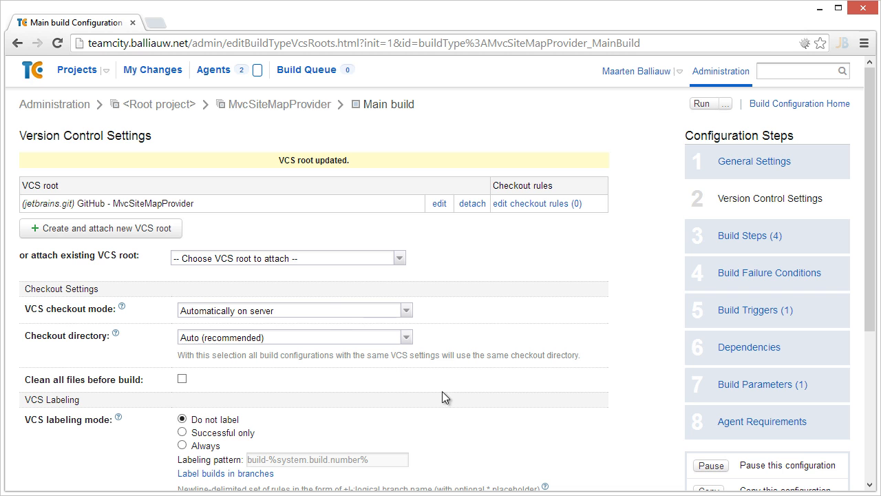
Step: Run a custom Main build from the projects overview, yielding builds #17–#24
left_click(77, 69)
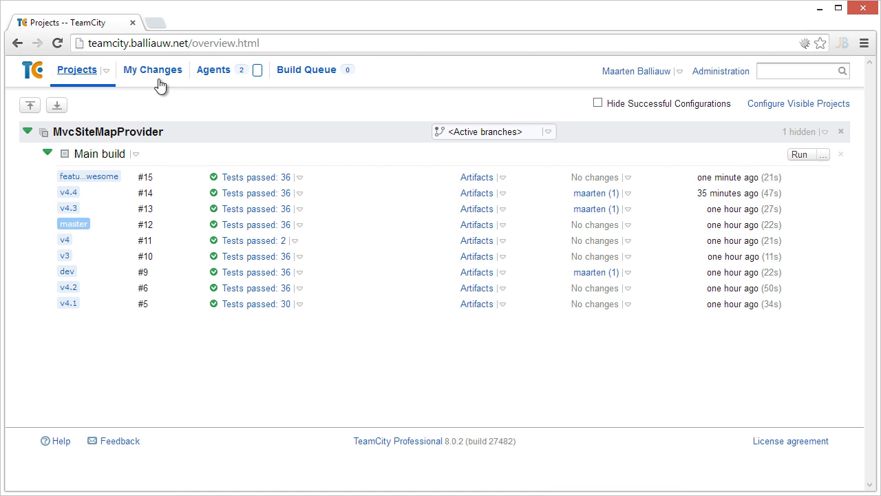
left_click(823, 154)
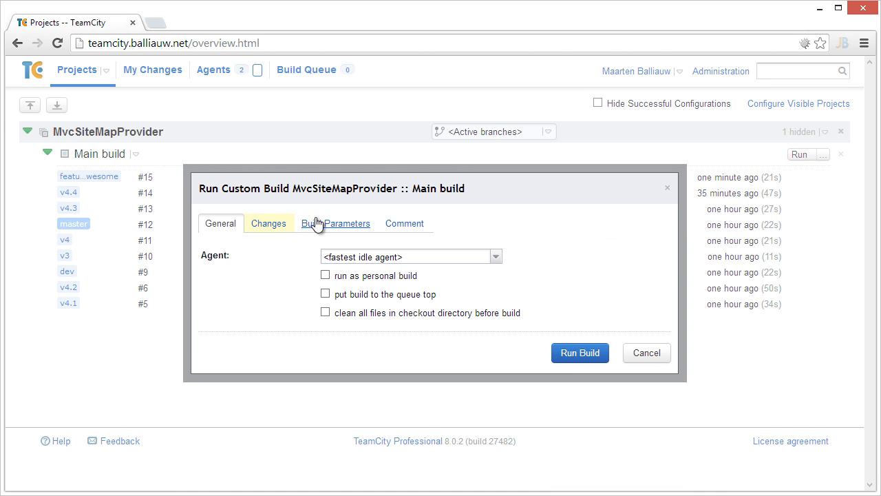
left_click(268, 223)
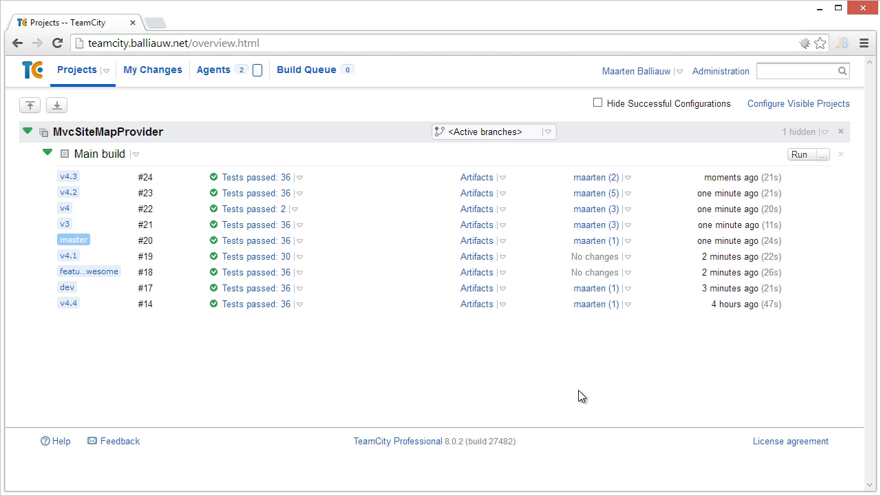
mouse_move(414, 324)
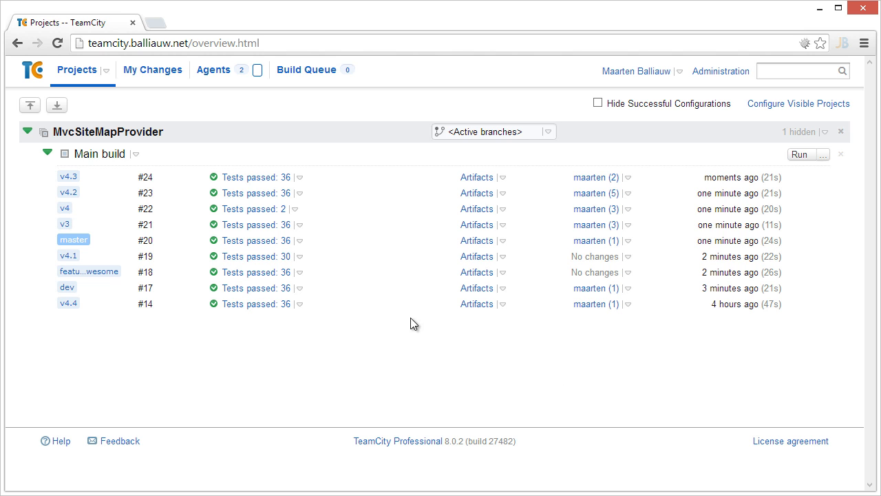
Step: View Main build's active branches, then edit the GitHub VCS root from Version Control Settings
left_click(101, 153)
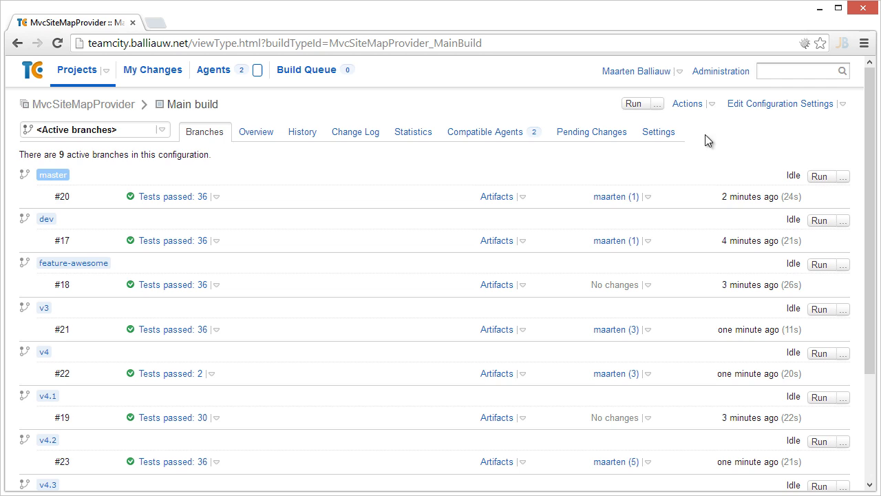
left_click(780, 103)
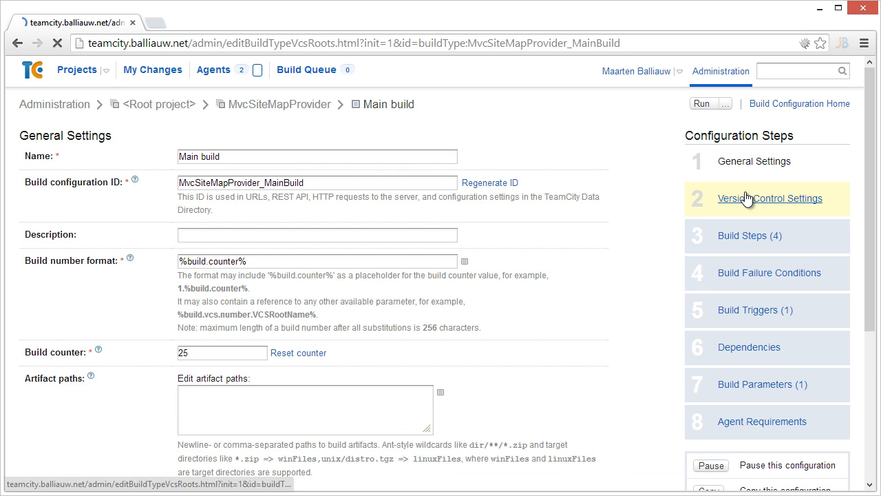
left_click(770, 198)
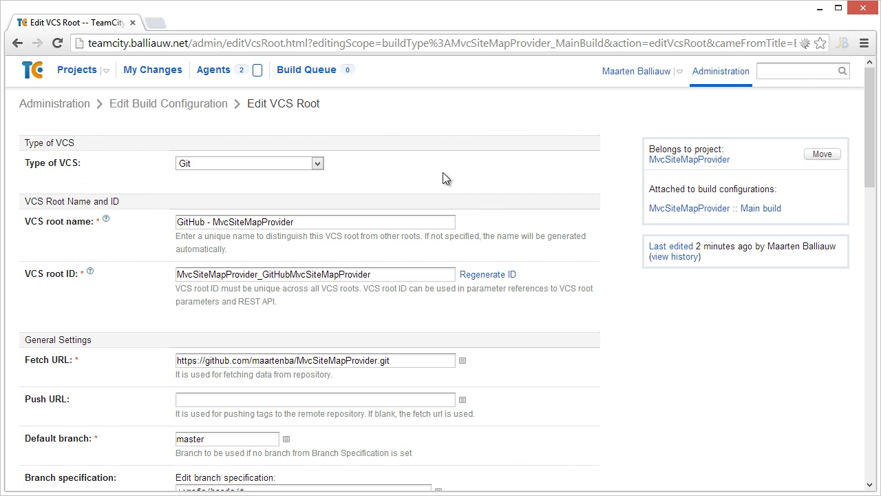
scroll("down", 3)
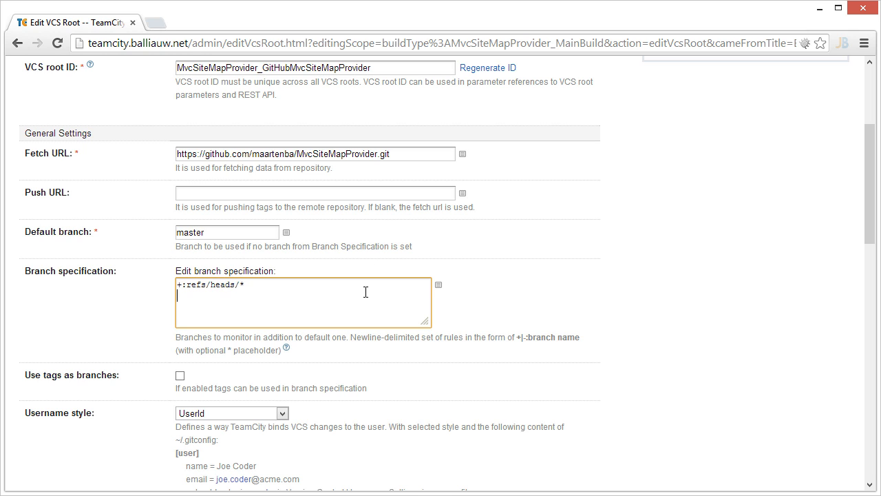
Step: Add the line '+:refs/pull/(*/merge)' to the branch specification and save the root
type("+:refs/")
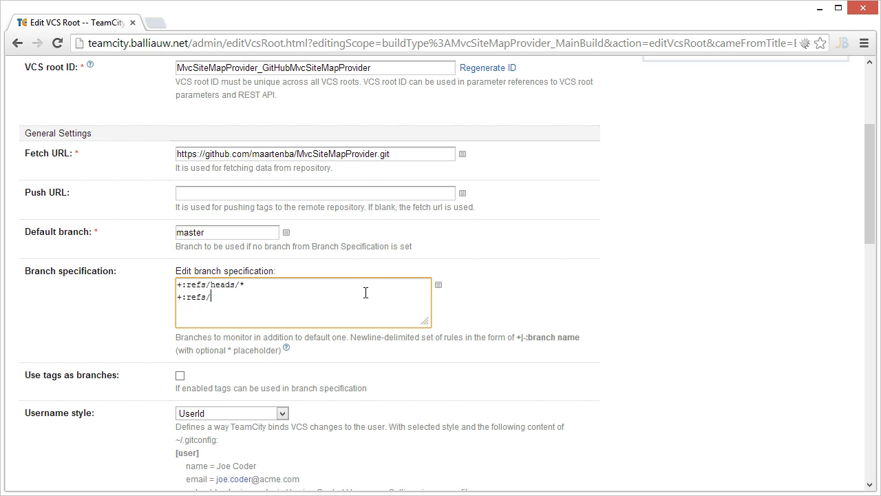
type("pull/(*")
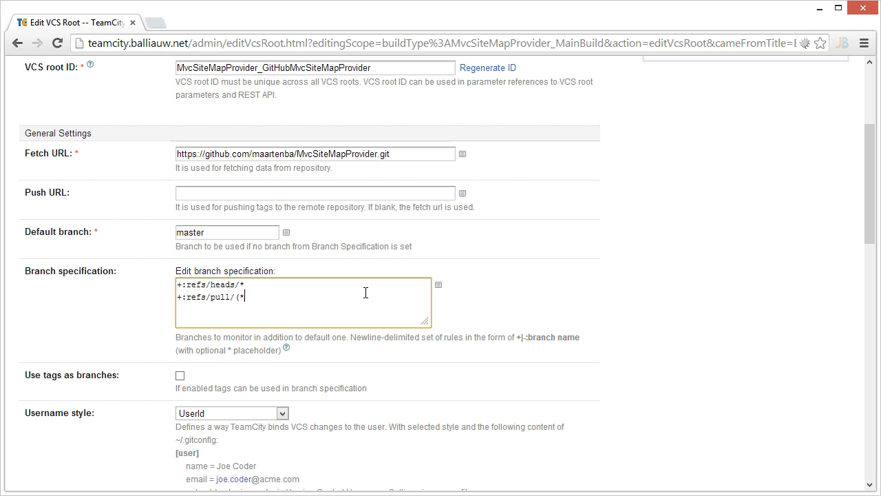
type("/merge)")
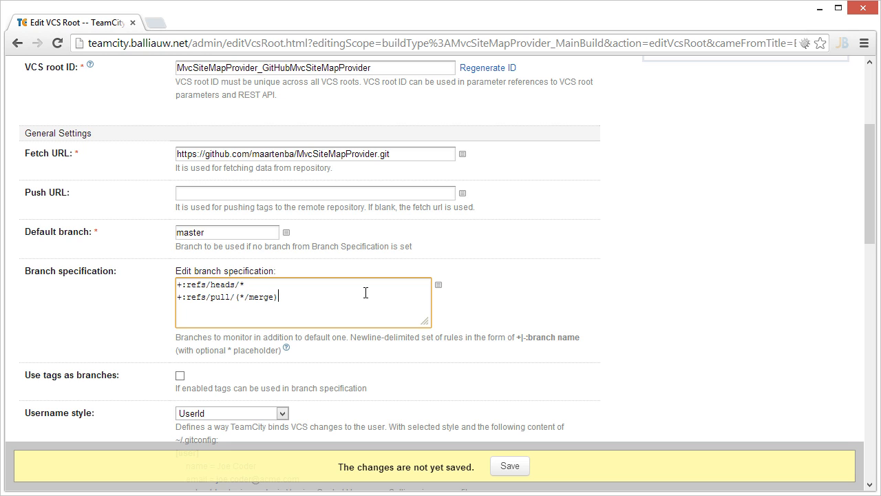
mouse_move(440, 409)
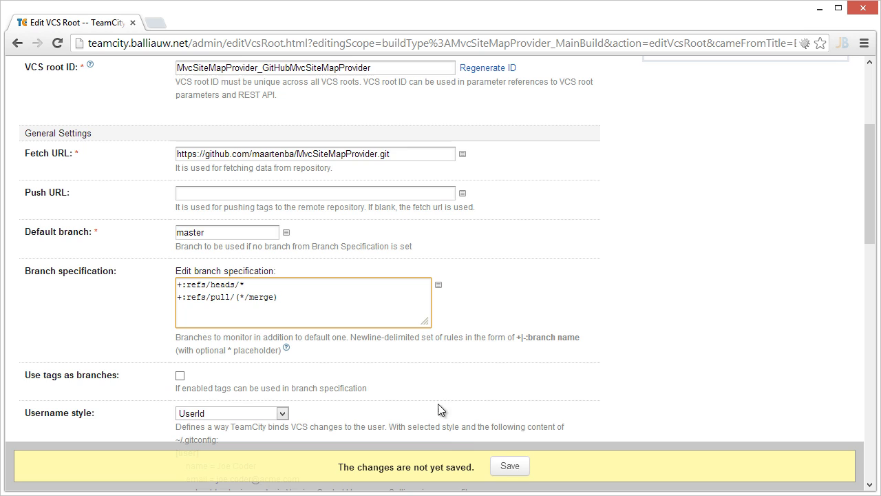
left_click(510, 466)
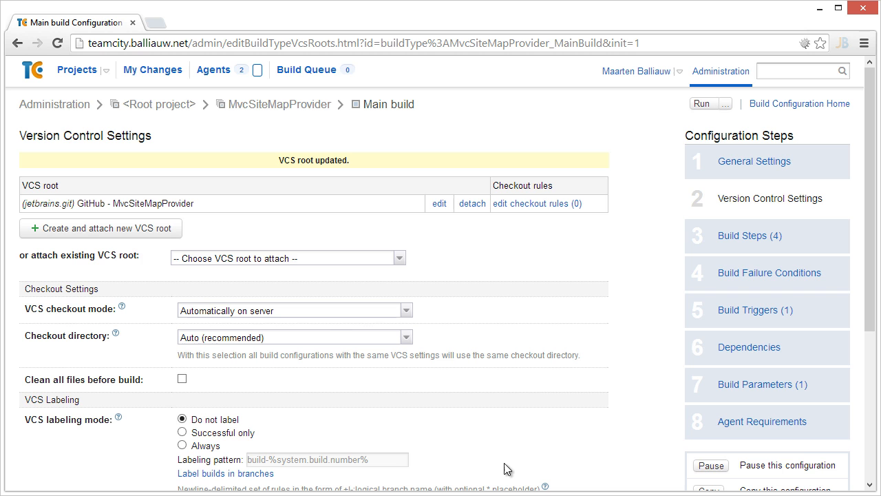
Step: Give the existing VCS Trigger the branch filter '-:*/merge' and save it
left_click(756, 310)
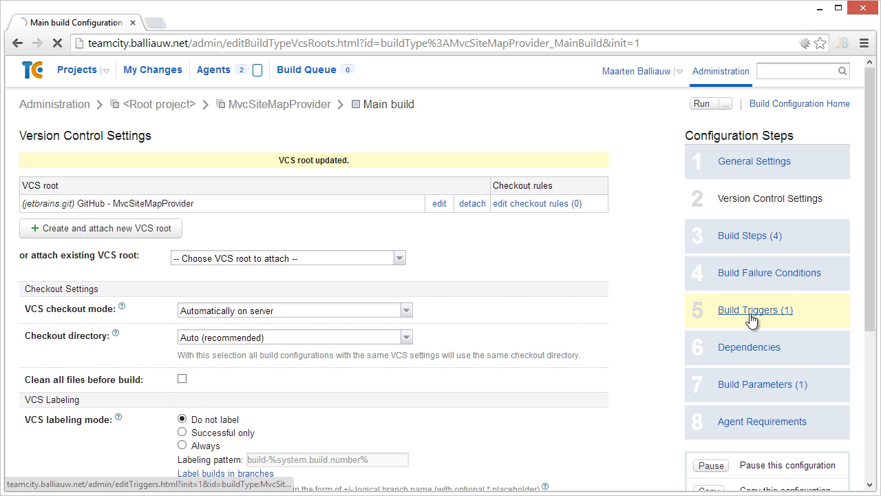
left_click(754, 310)
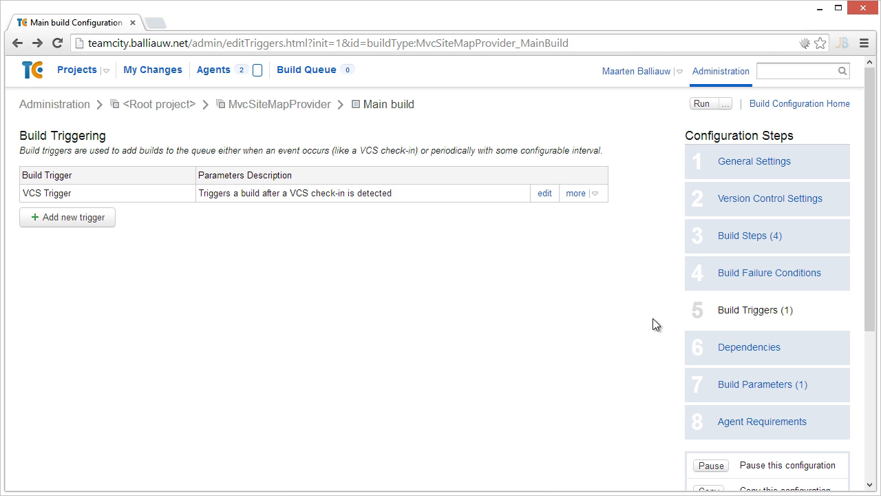
left_click(544, 193)
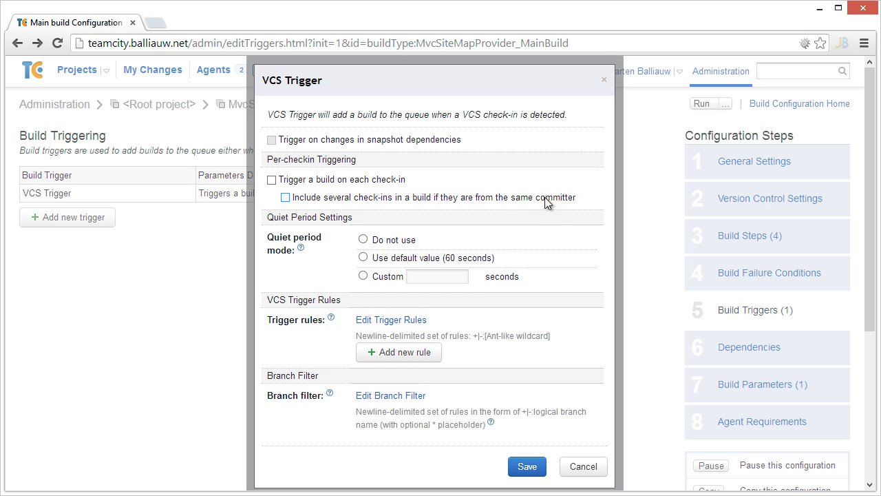
left_click(390, 394)
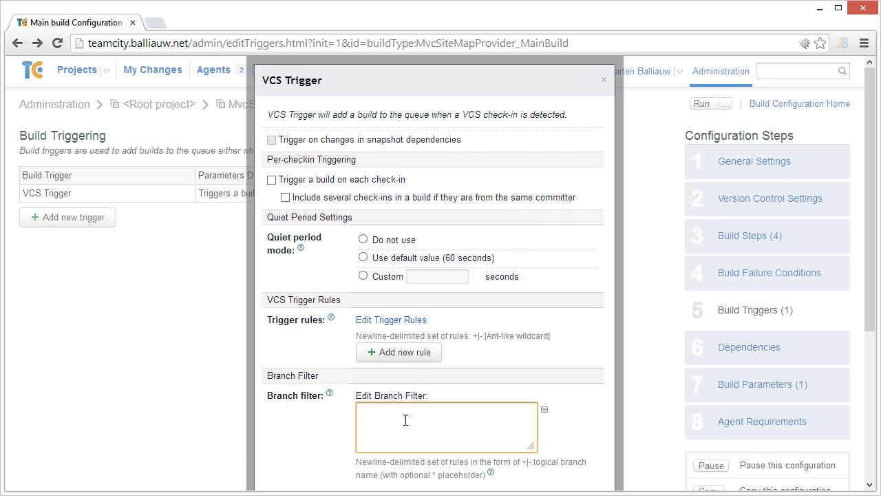
type("-")
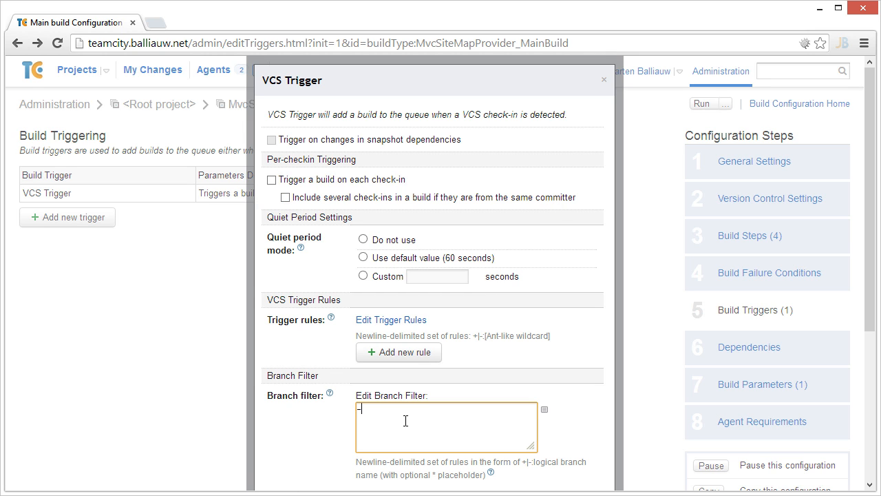
type(":*/")
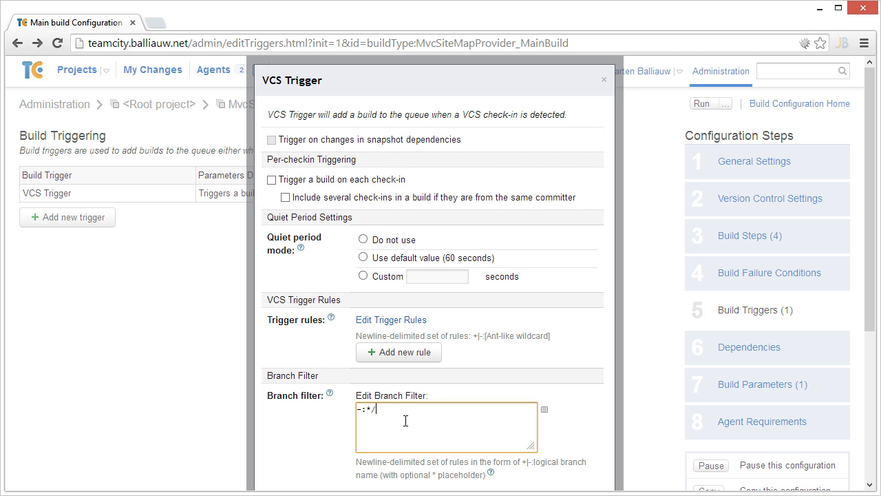
type("merge")
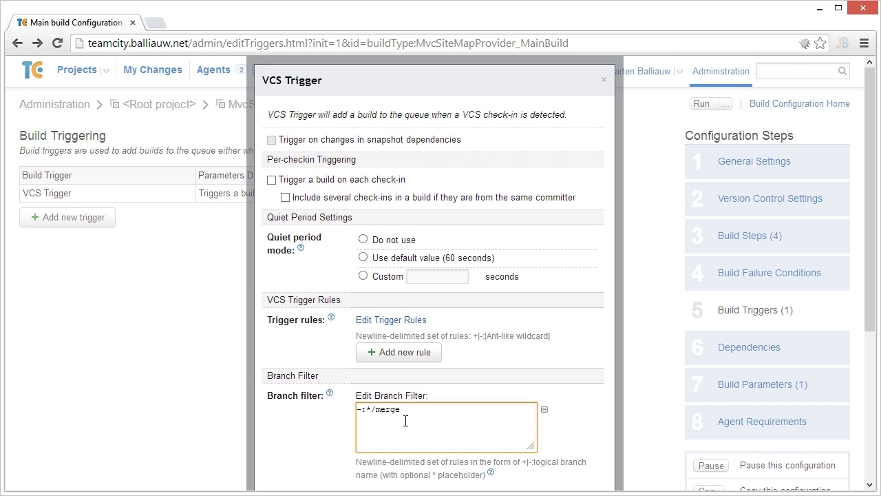
scroll("down", 3)
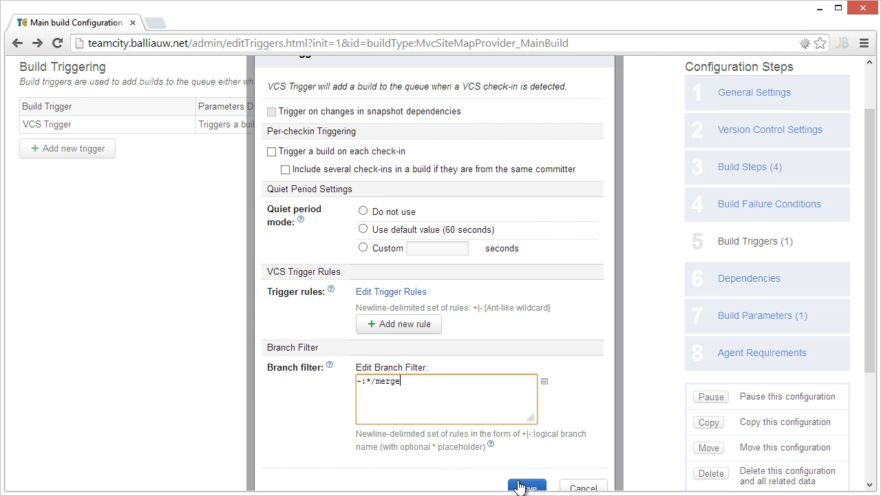
left_click(527, 486)
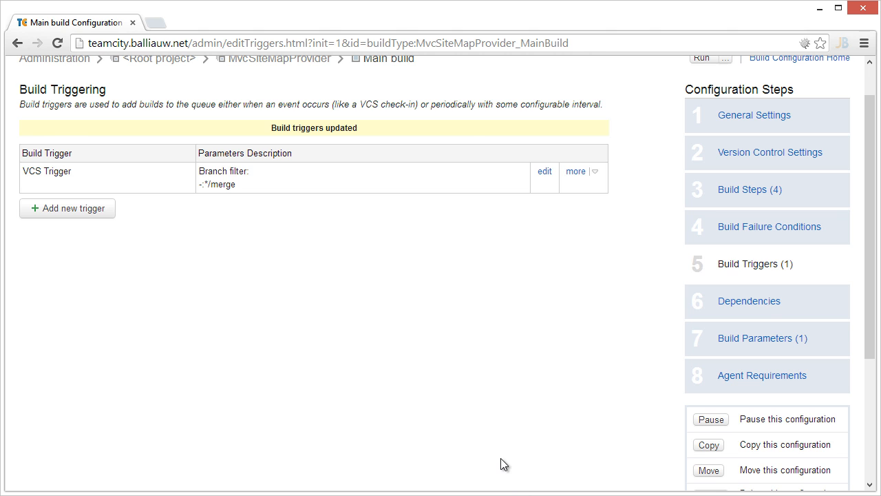
scroll("up", 3)
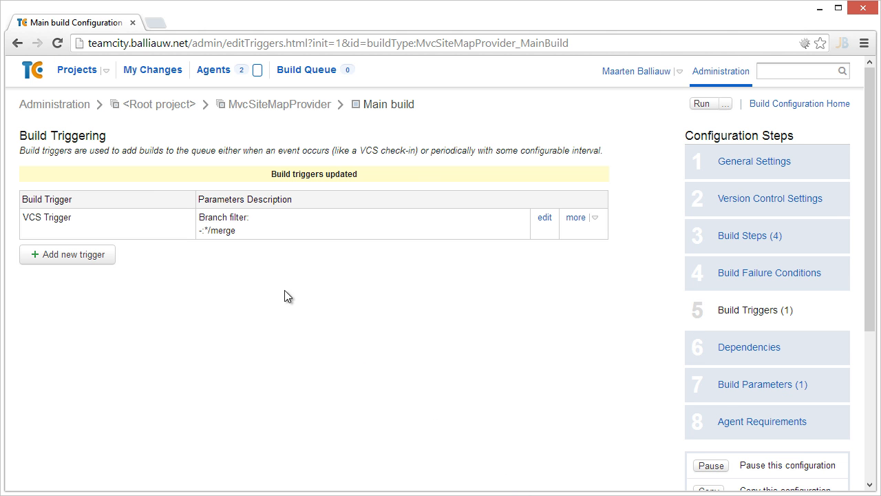
Step: Run a custom Main build on branch 144/merge, producing build #26
left_click(77, 69)
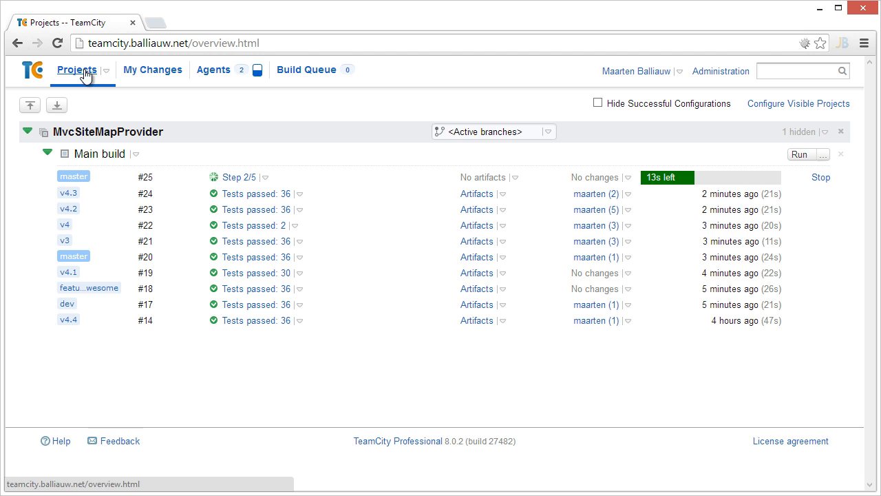
left_click(824, 155)
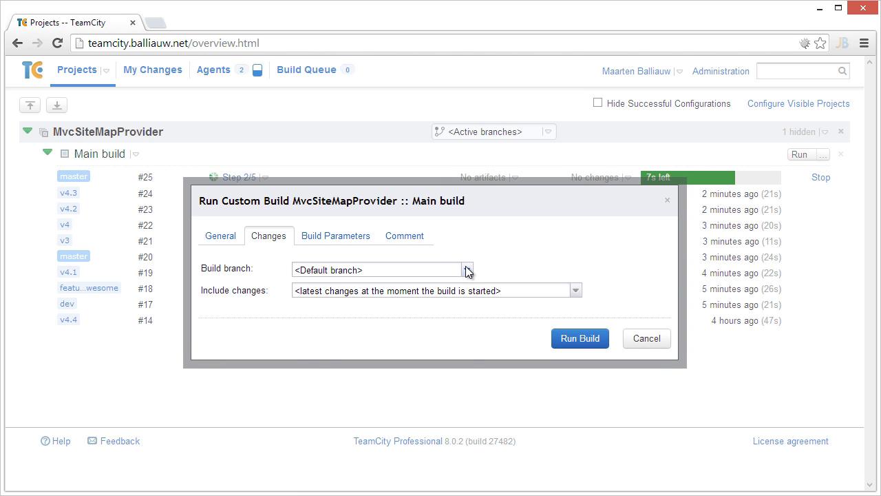
left_click(467, 269)
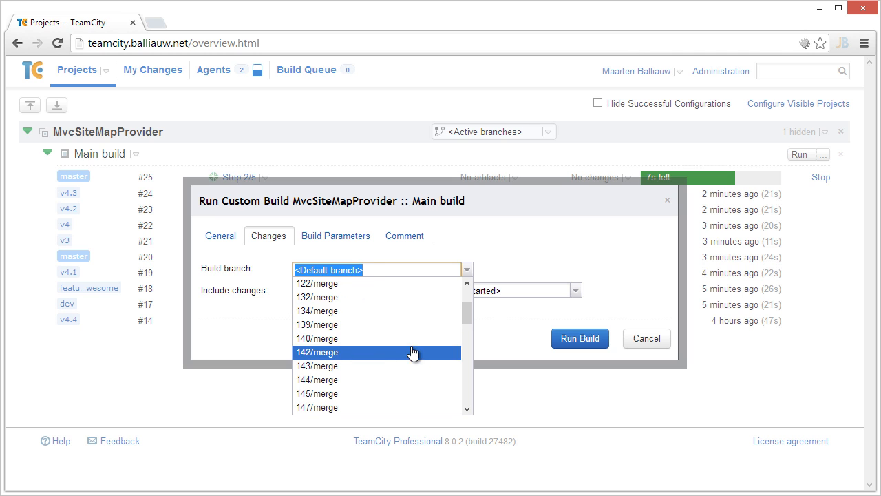
left_click(317, 380)
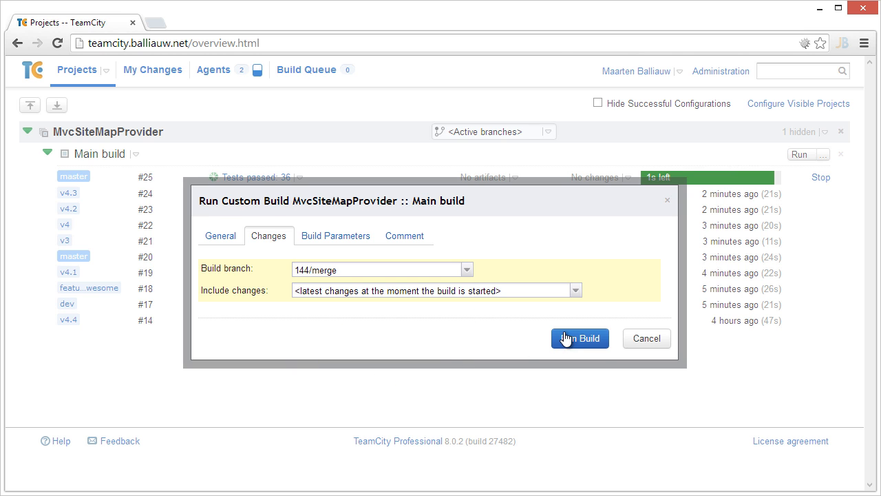
left_click(579, 338)
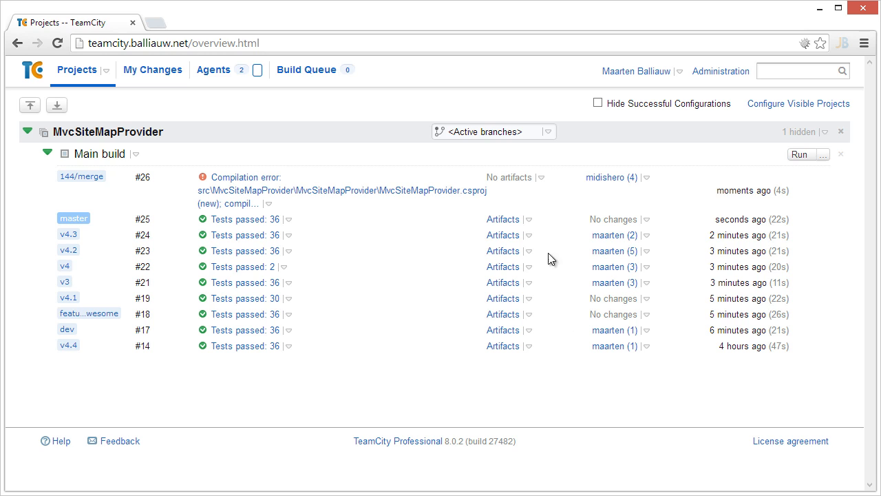
Step: Choose dev in the MvcSiteMapProvider branch selector, leaving only build #17 listed
left_click(549, 132)
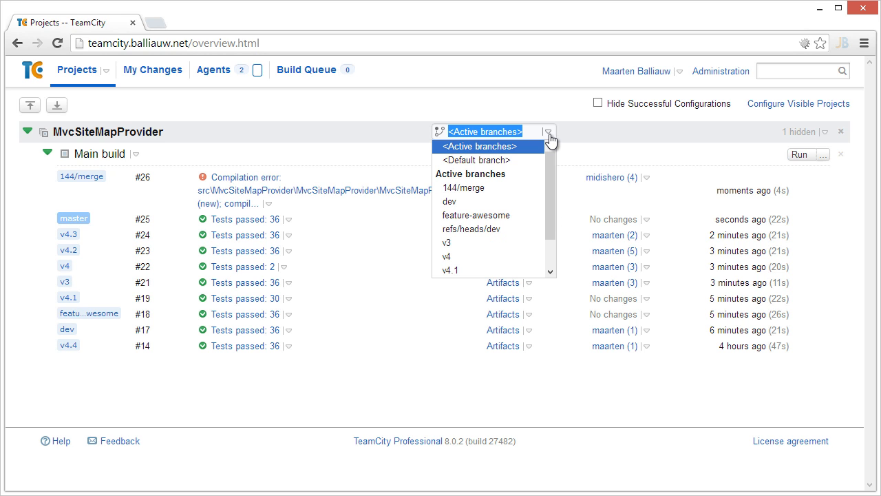
mouse_move(467, 201)
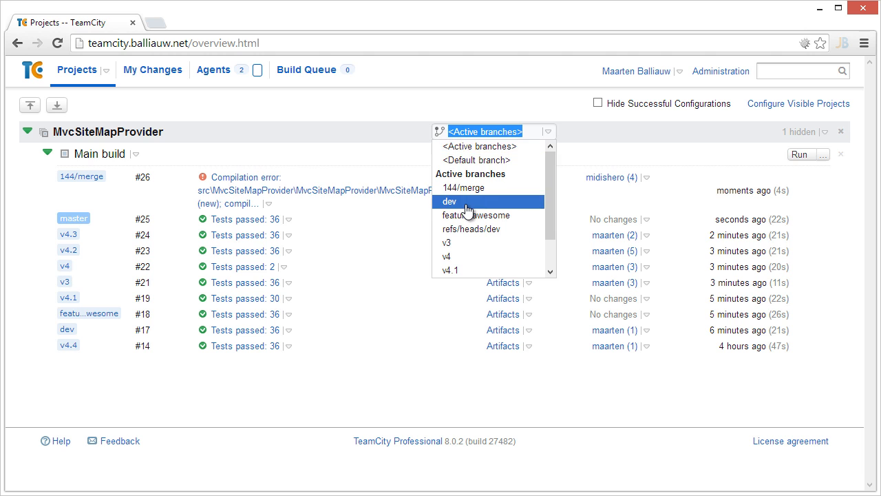
left_click(449, 201)
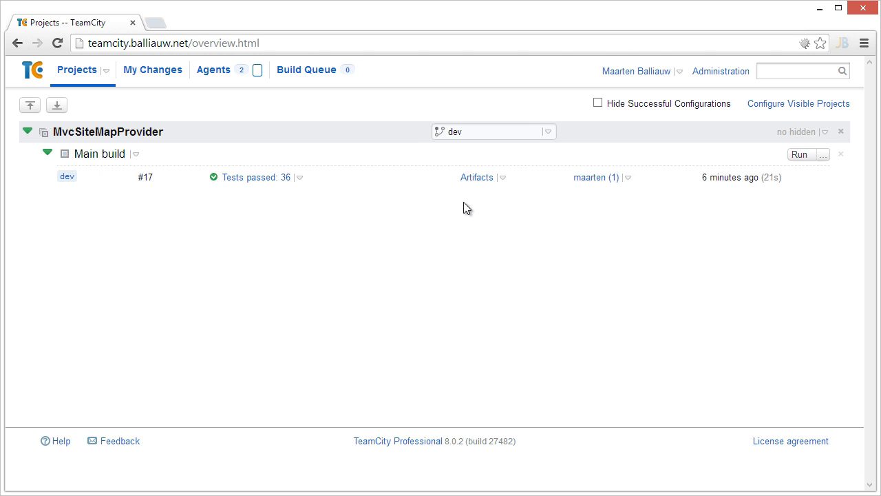
mouse_move(117, 168)
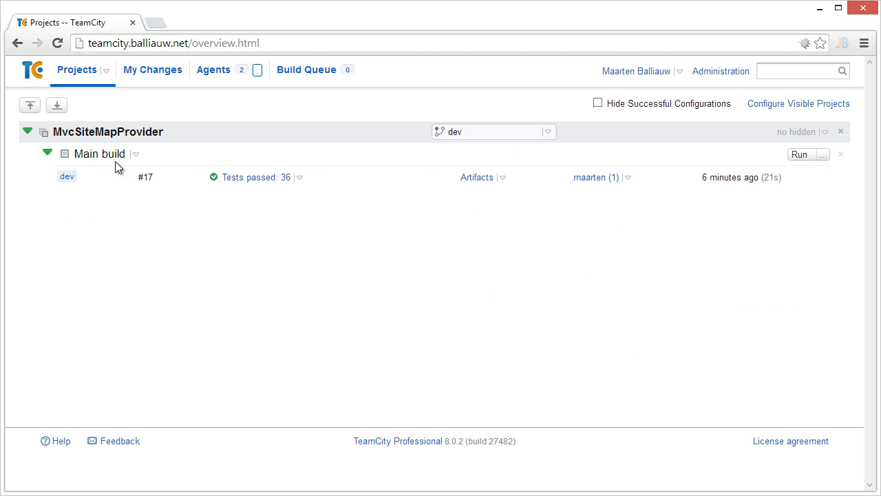
Step: Show the Main build's overview with the branch selector set to <All branches>
left_click(99, 153)
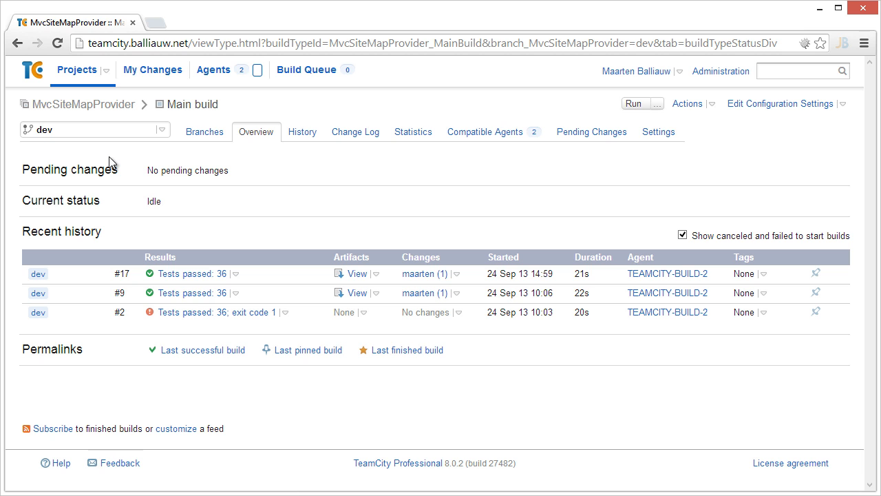
mouse_move(92, 279)
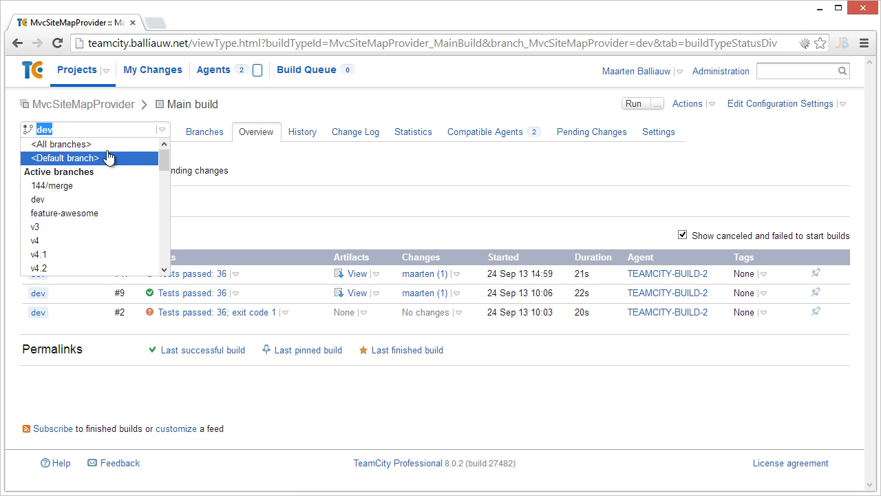
left_click(59, 143)
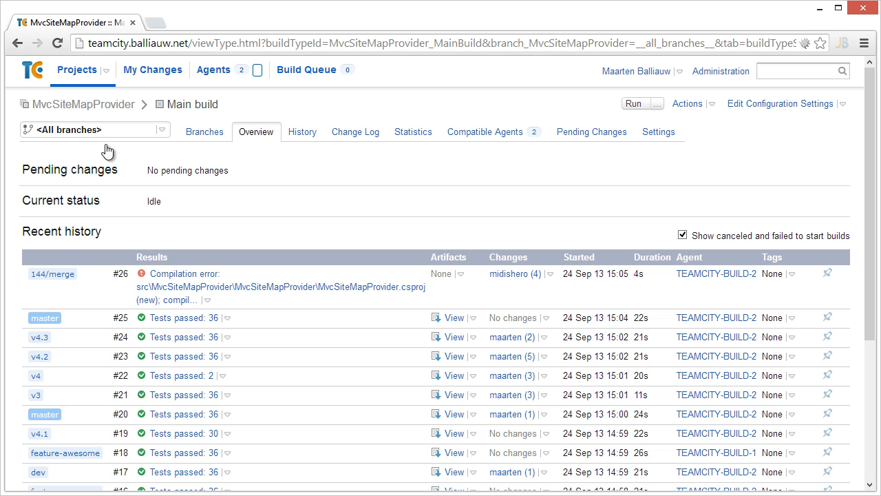